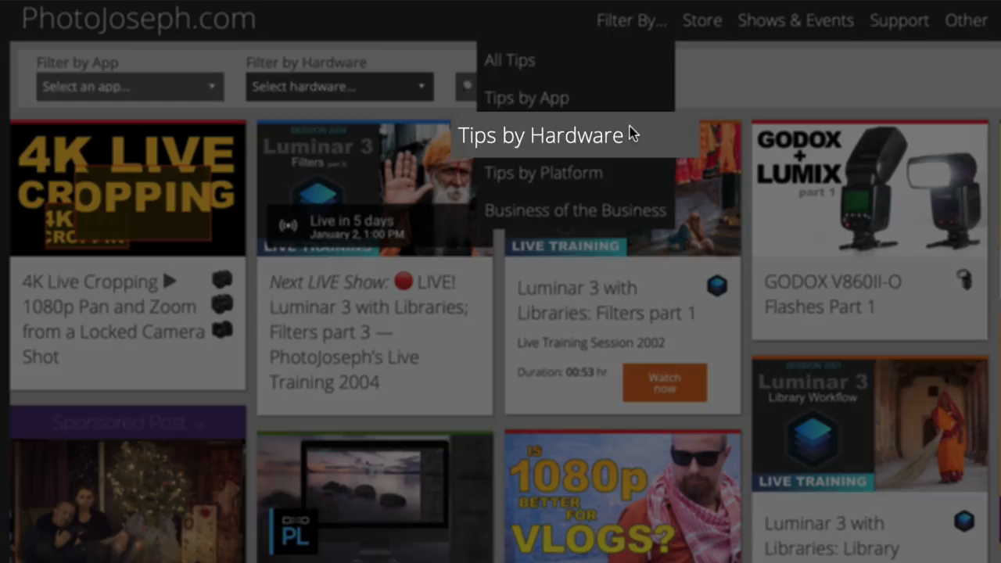
- Show the Filter By tip options, the Store's live training listings, then the Shows & Events menu
click(539, 135)
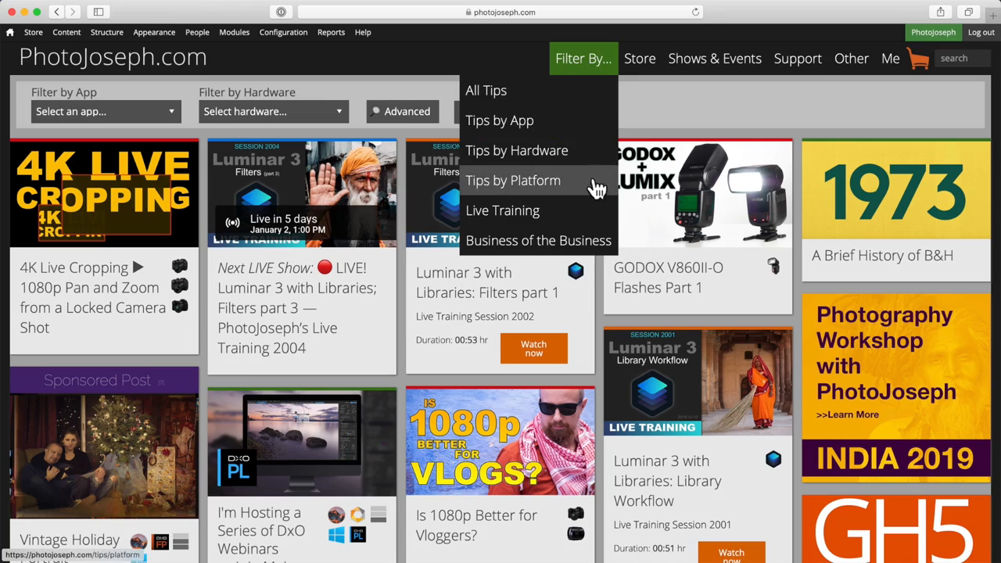
click(639, 58)
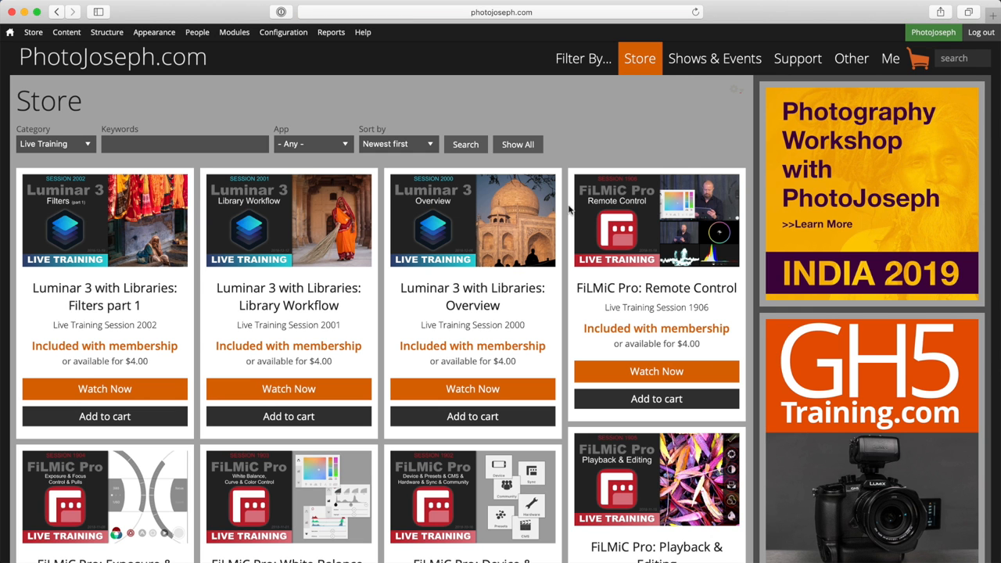
click(583, 58)
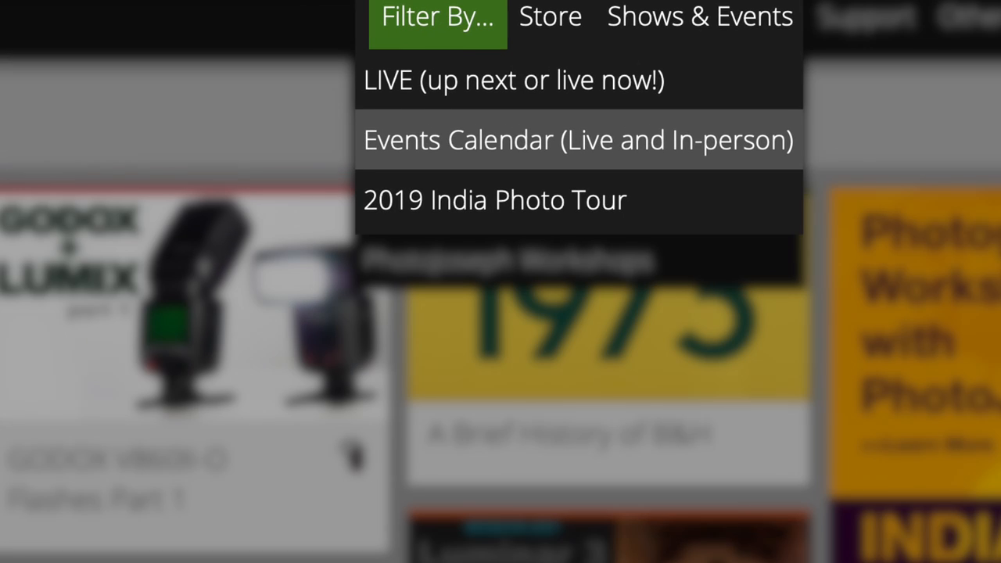